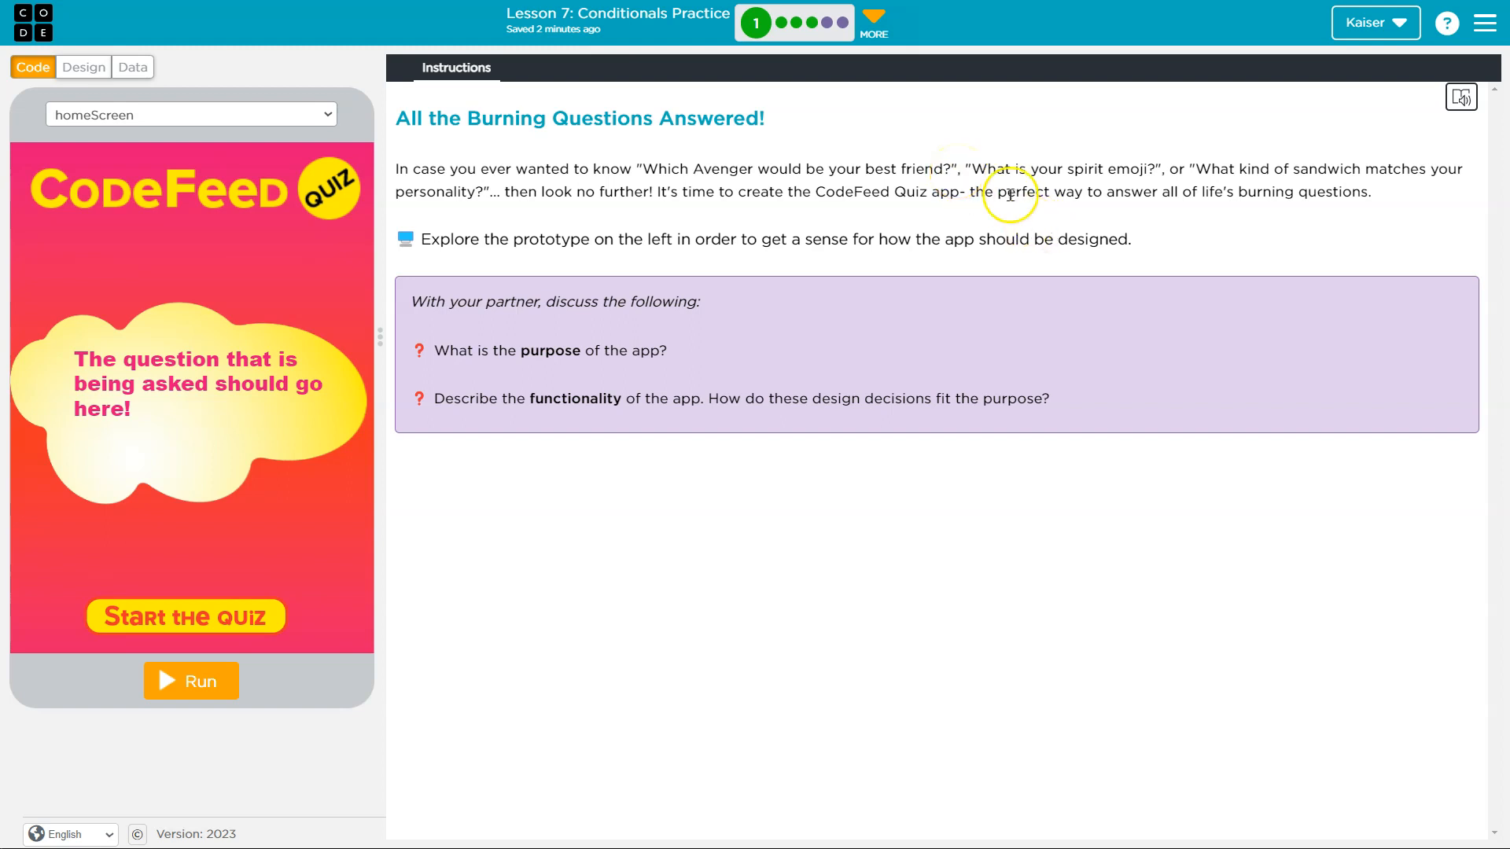
mouse_move(1145, 173)
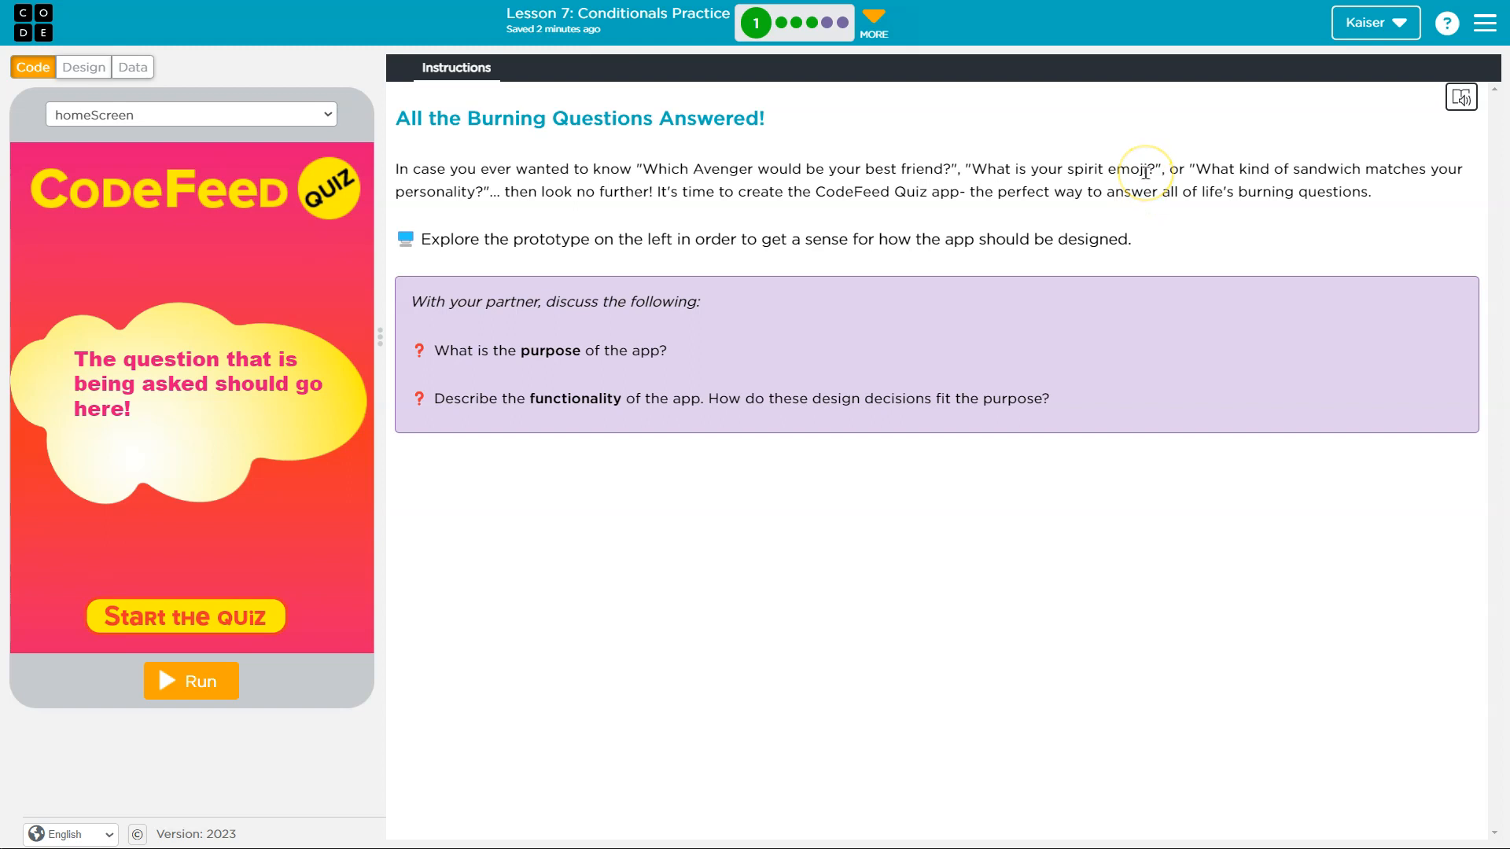
mouse_move(1423, 199)
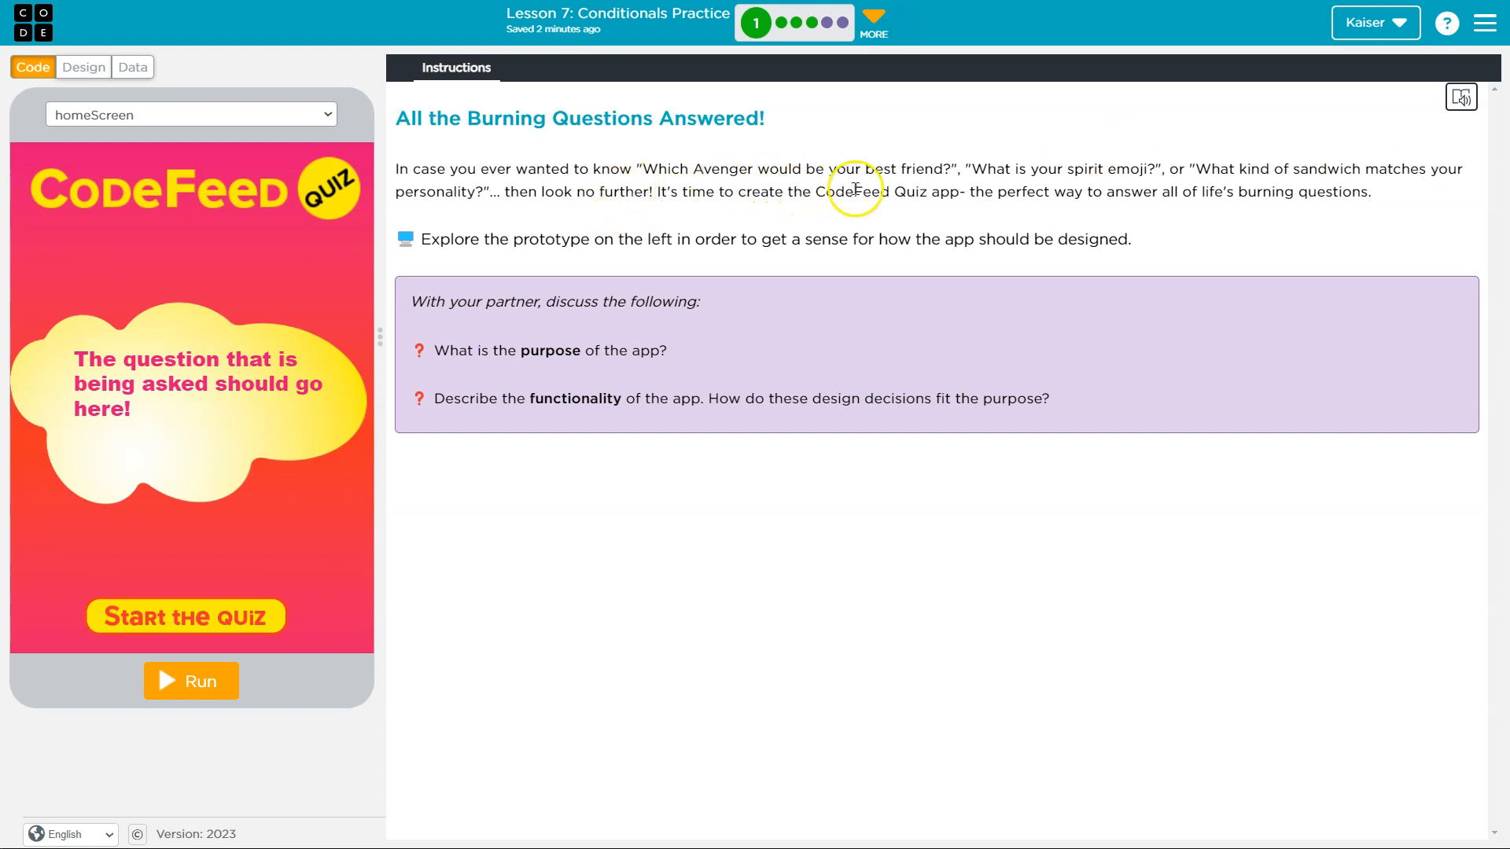
mouse_move(928, 207)
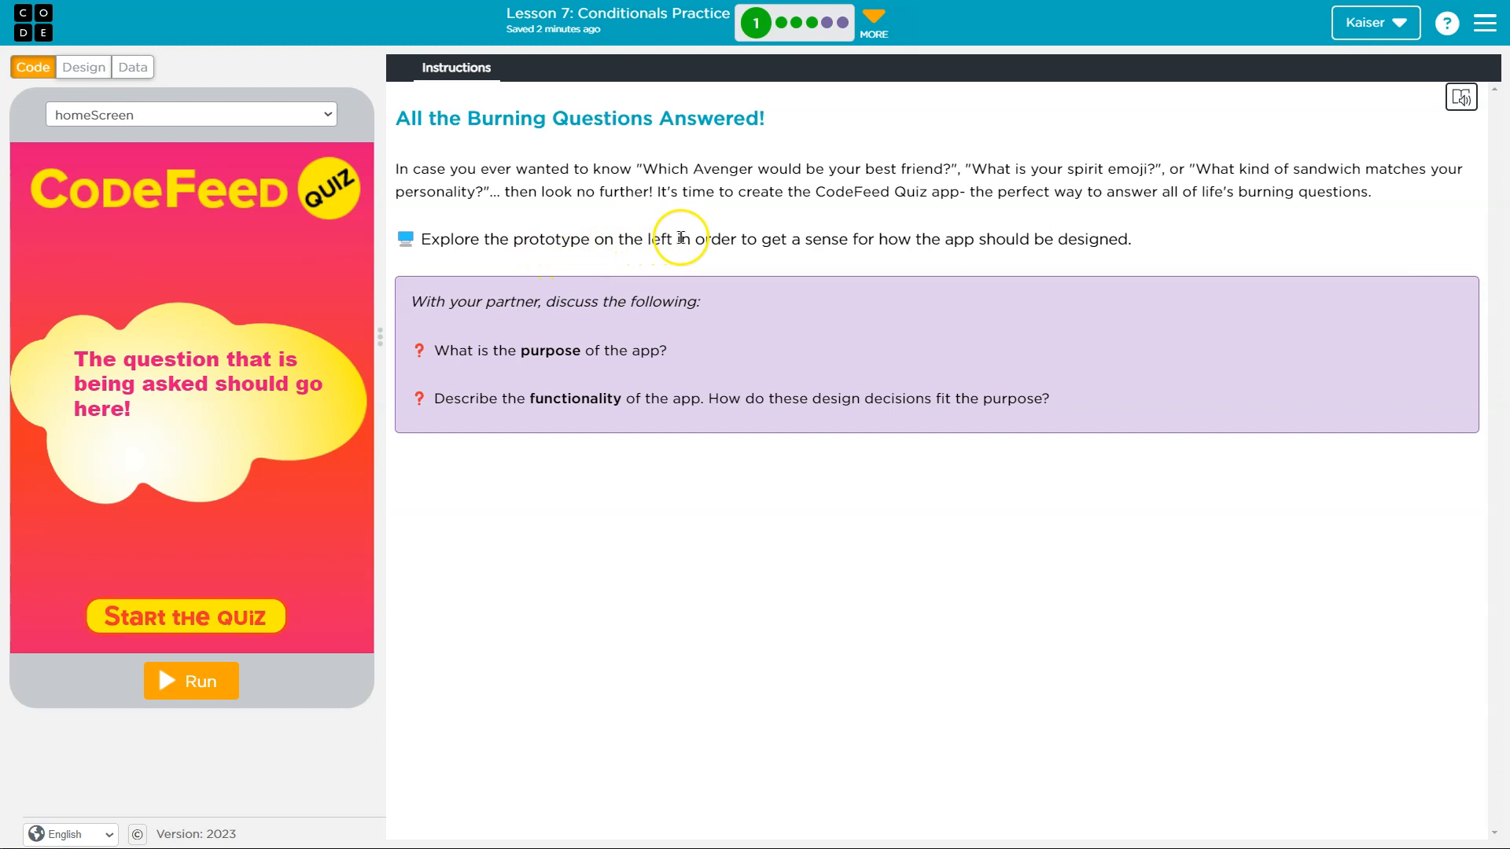
mouse_move(802, 239)
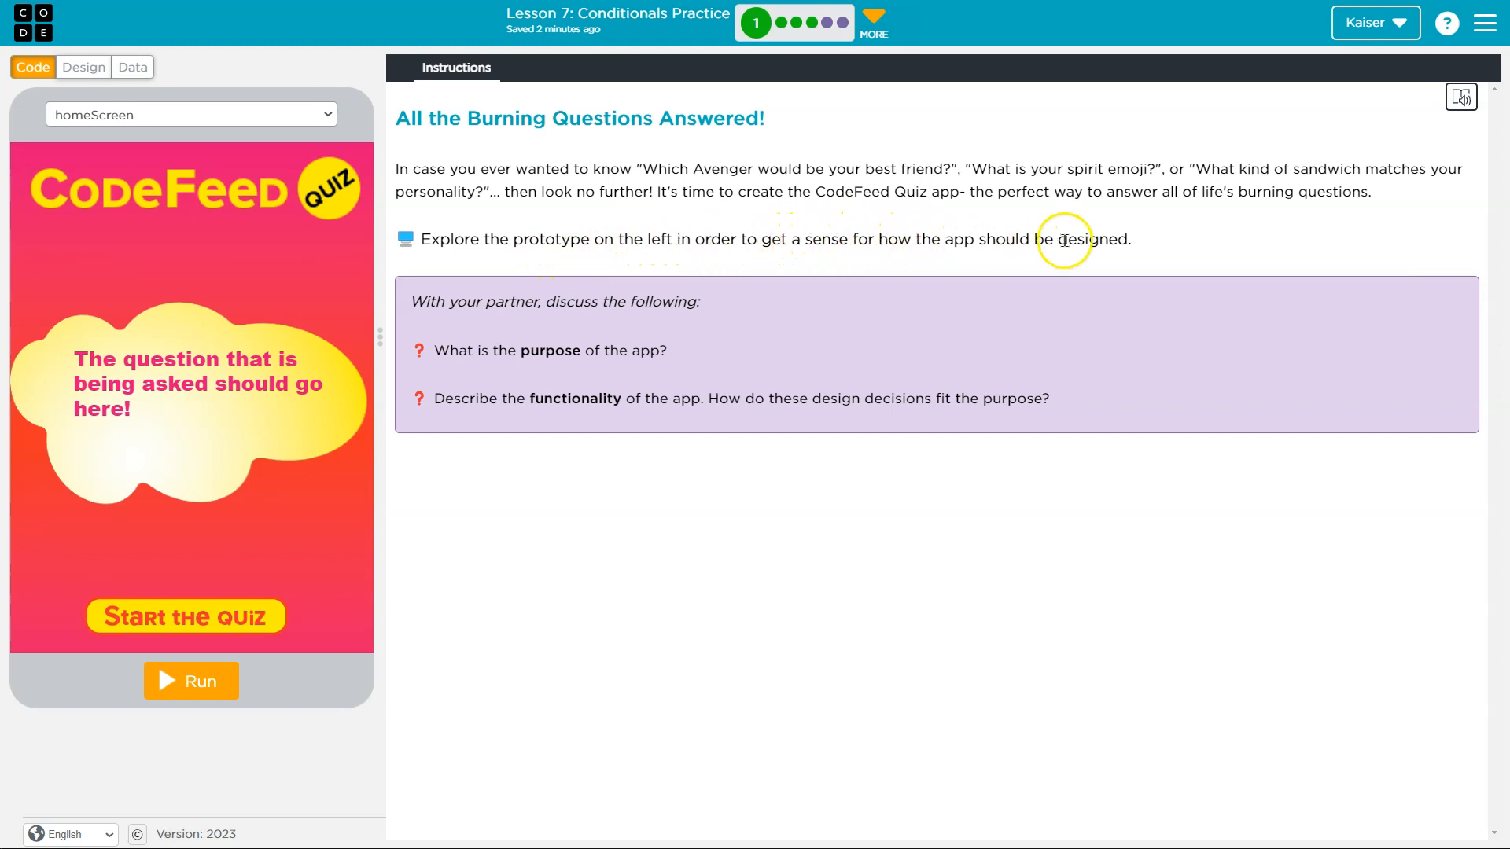
mouse_move(496, 331)
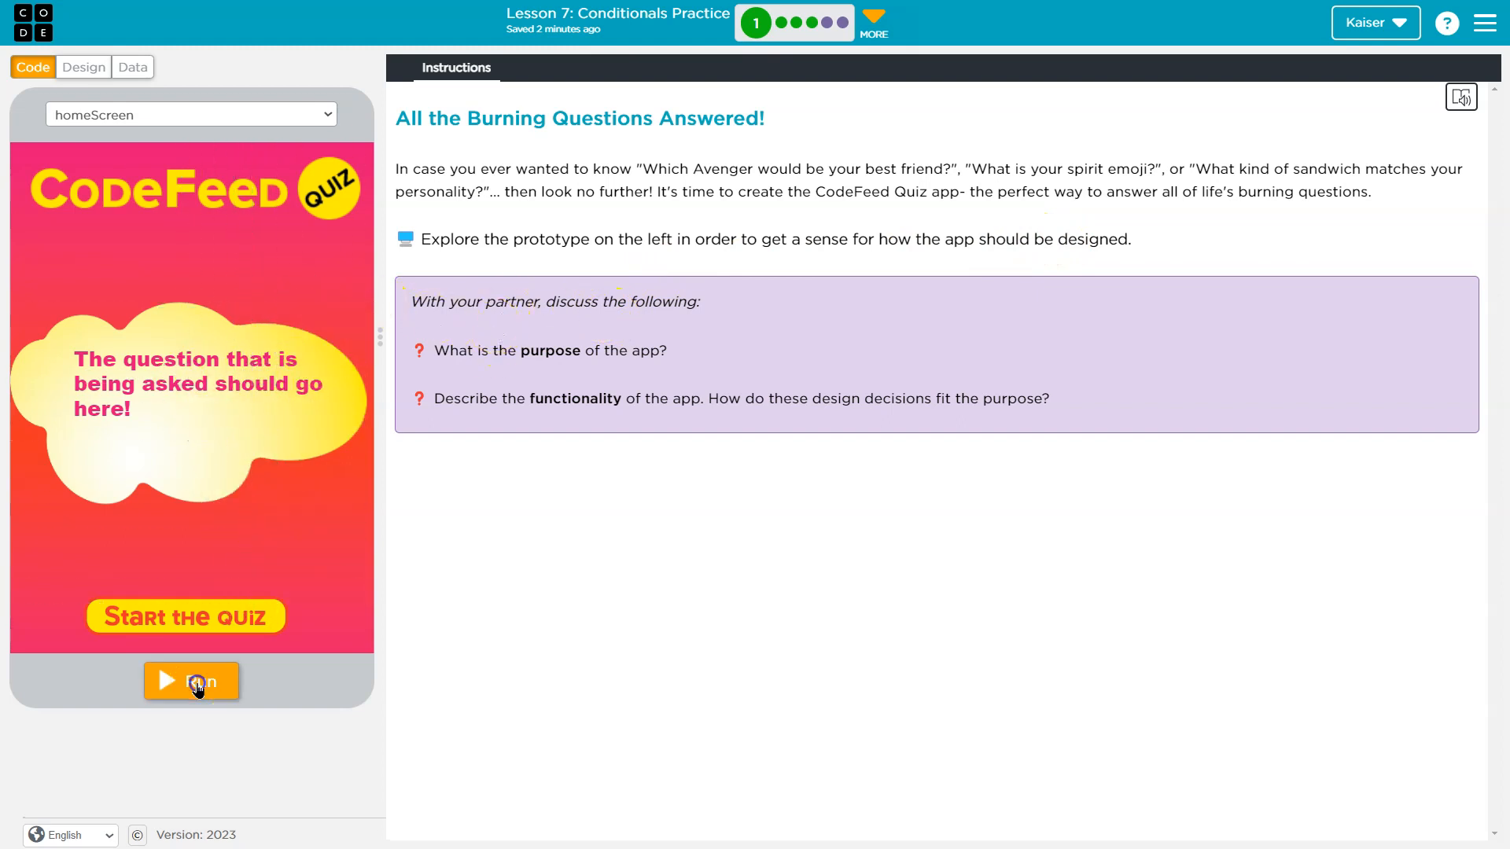
Step: Run the quiz and answer Itch-tastic for texture, Box Truck for car, reaching Tomatitán
click(190, 681)
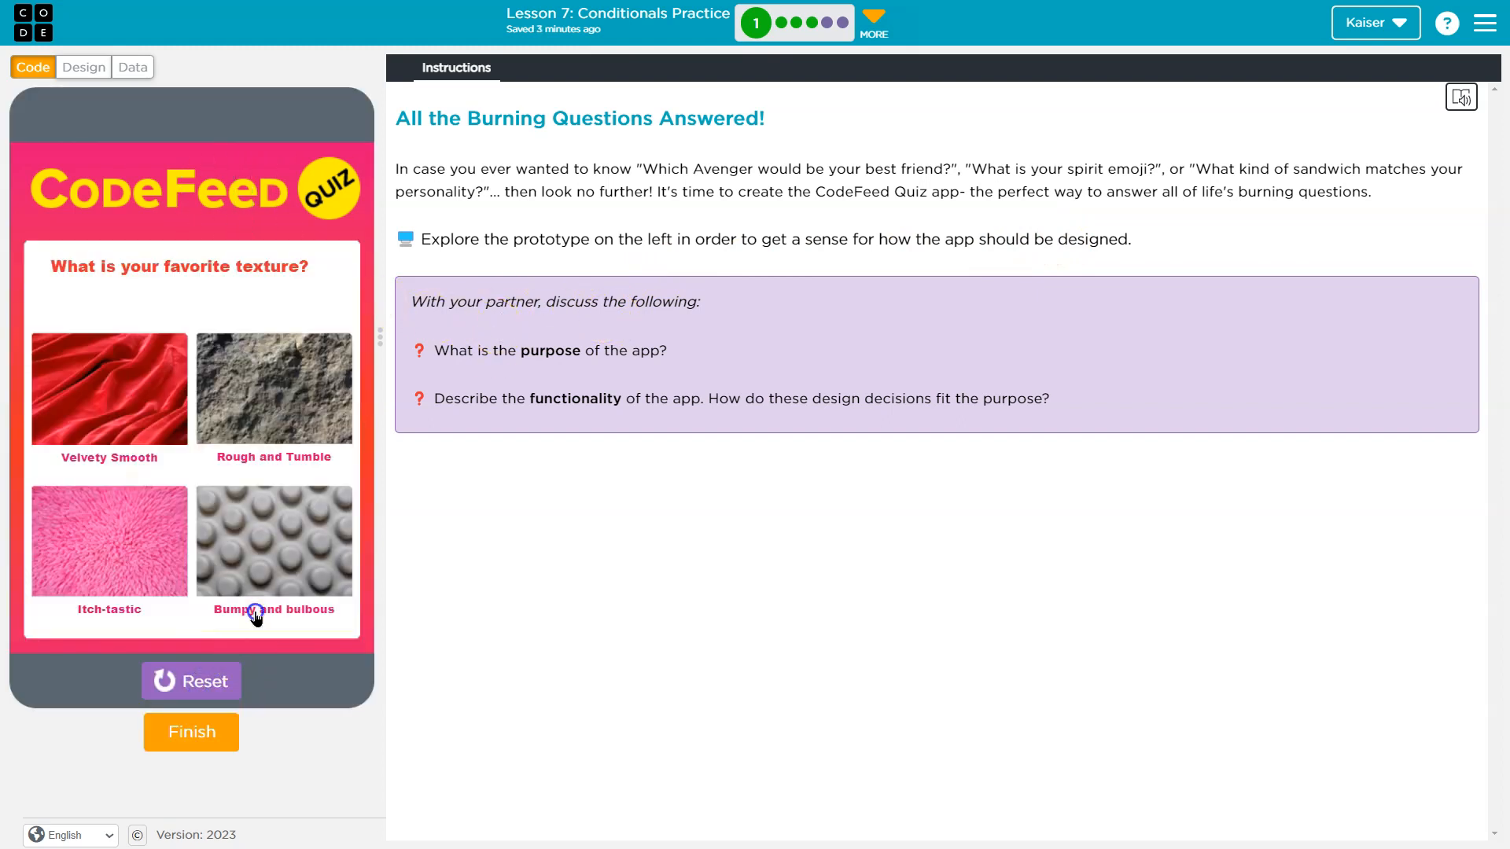
mouse_move(258, 294)
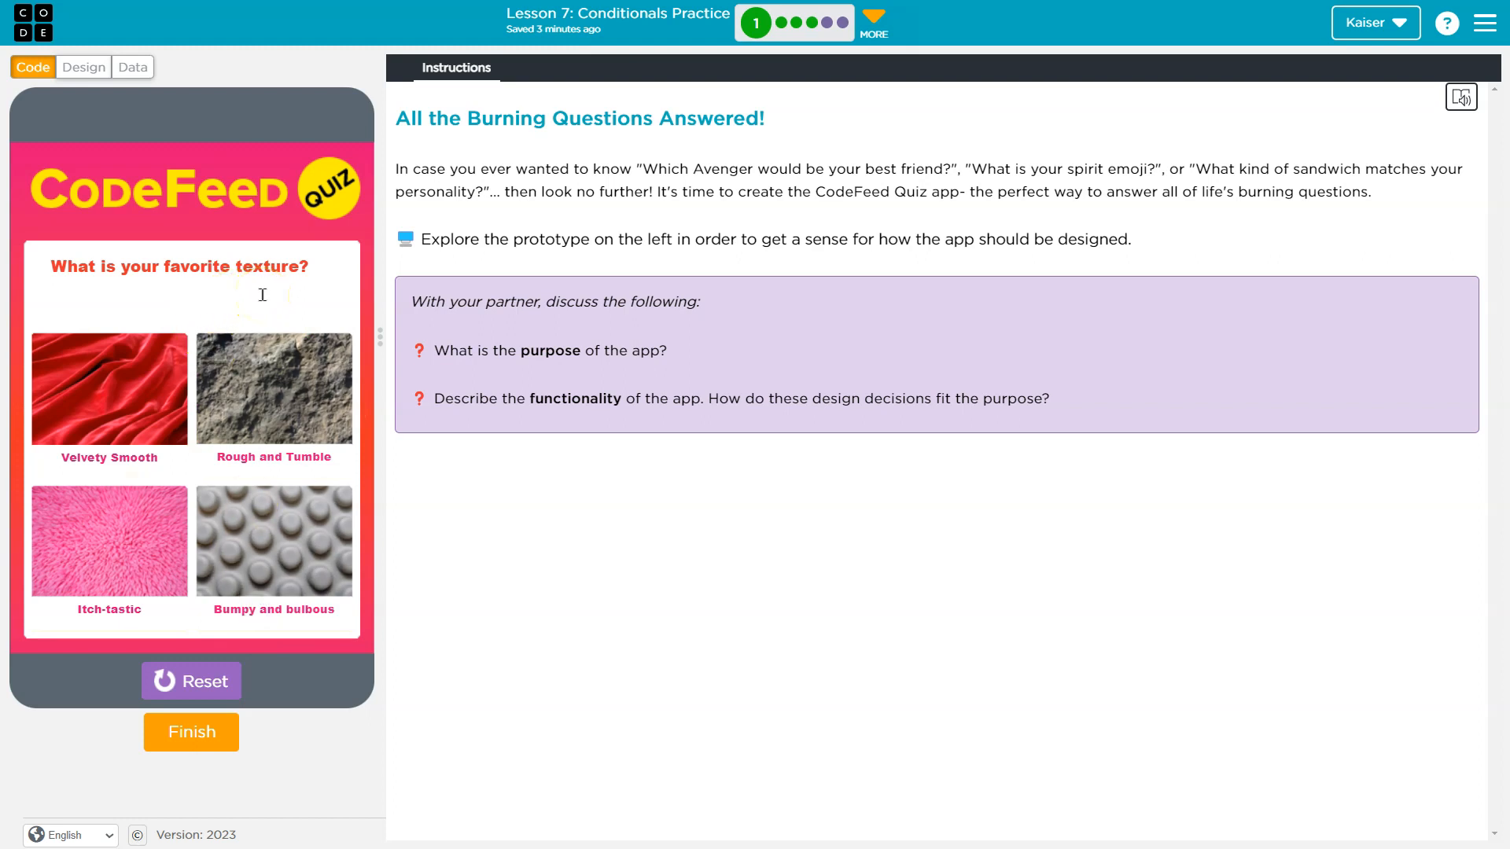
click(123, 577)
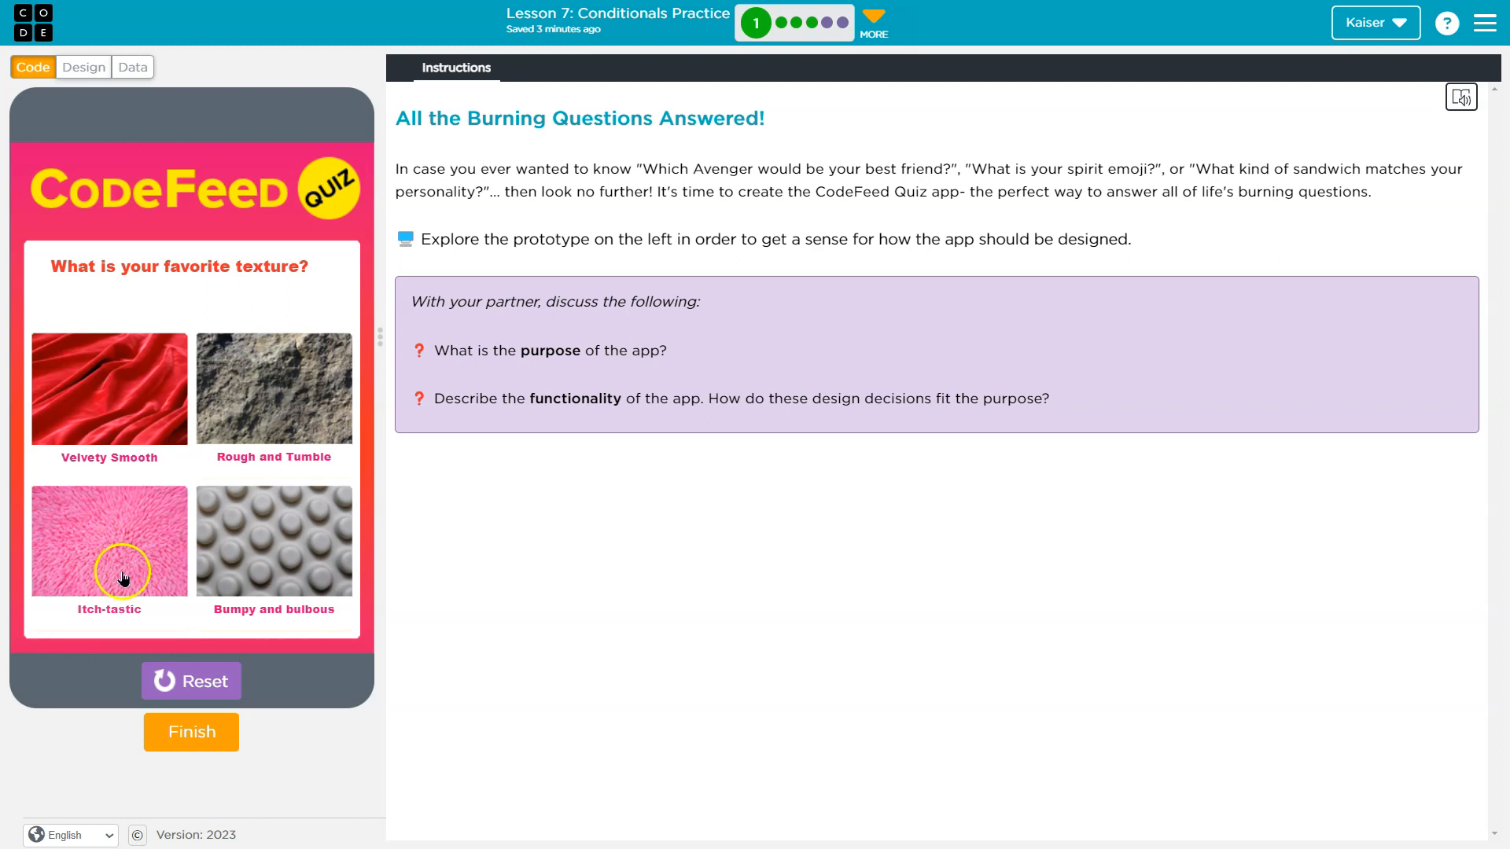
mouse_move(292, 489)
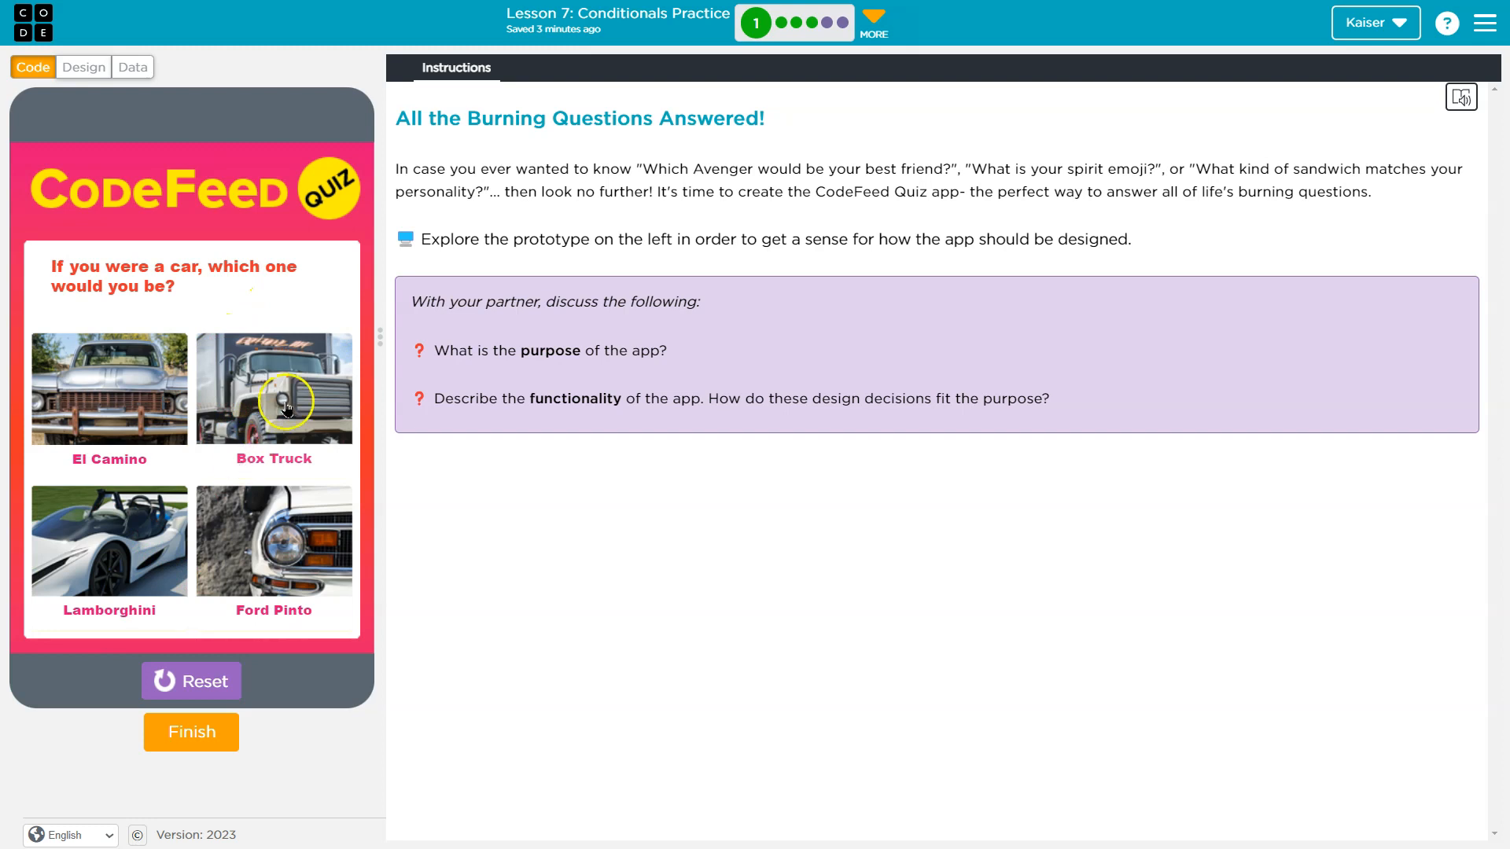
click(274, 389)
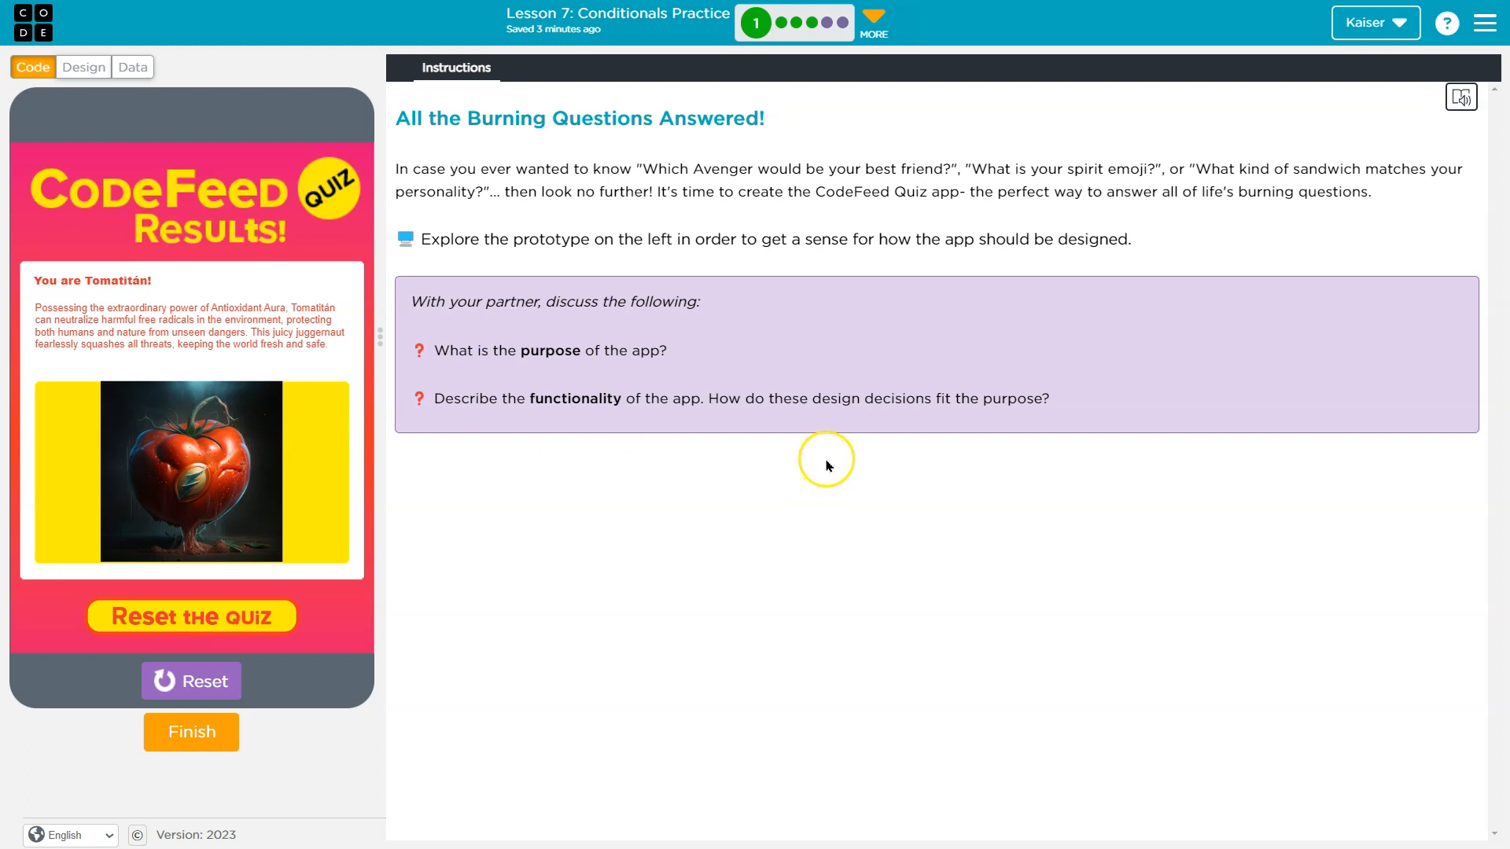
mouse_move(663, 359)
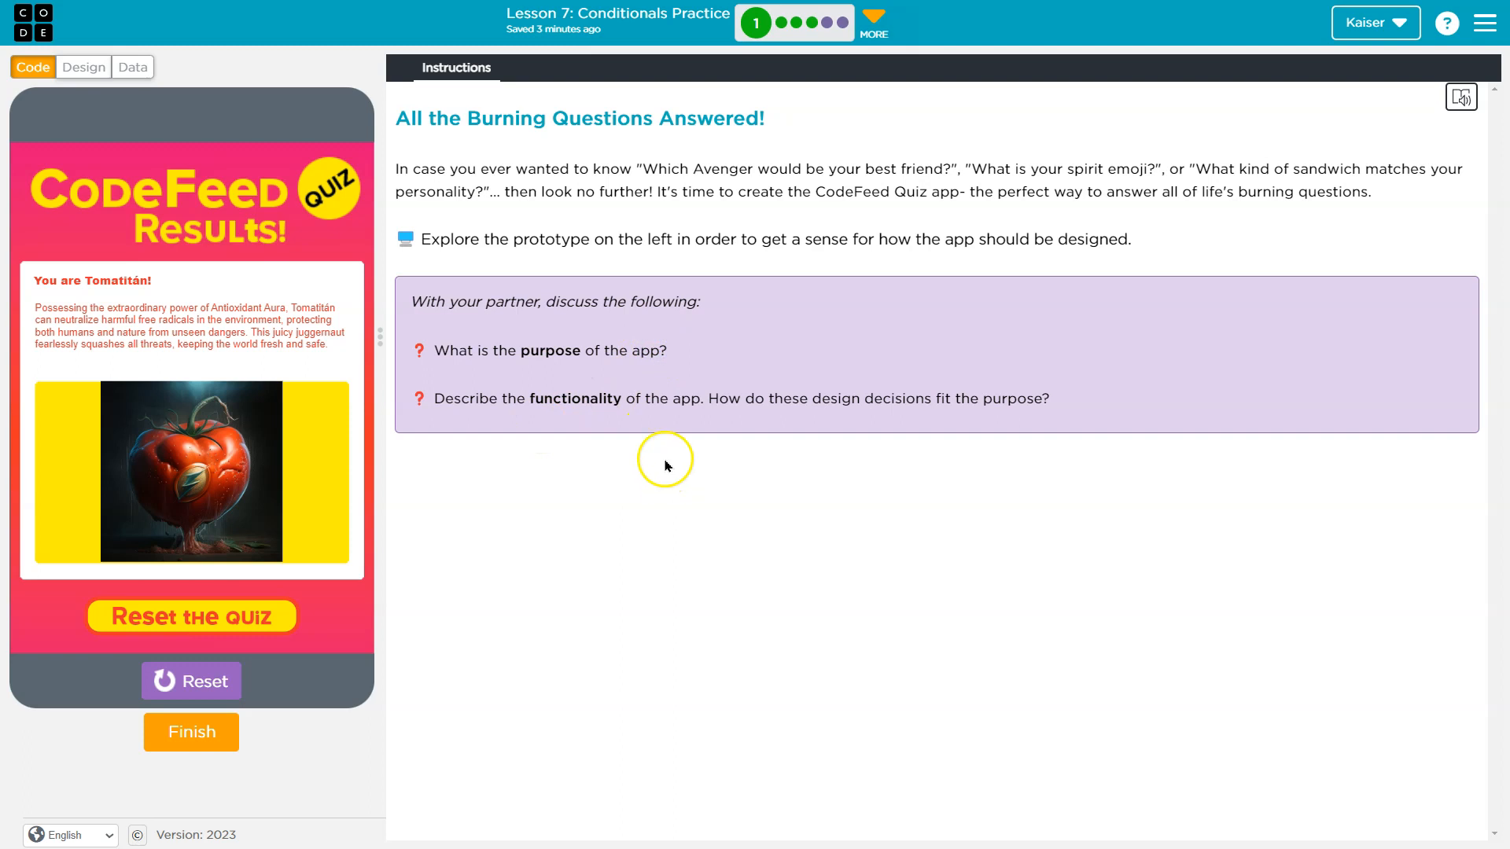
mouse_move(899, 422)
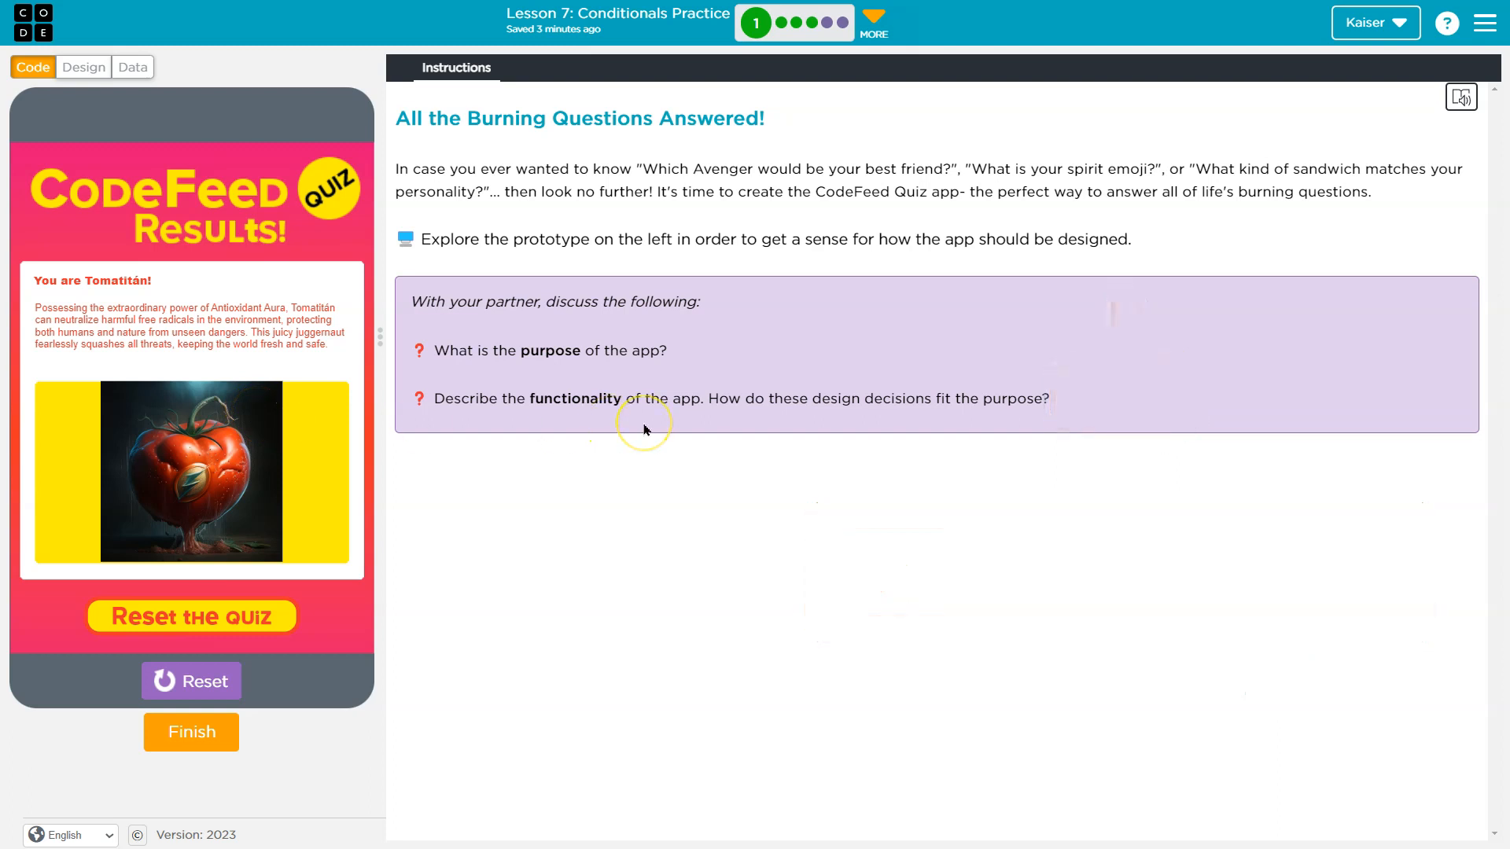
mouse_move(861, 466)
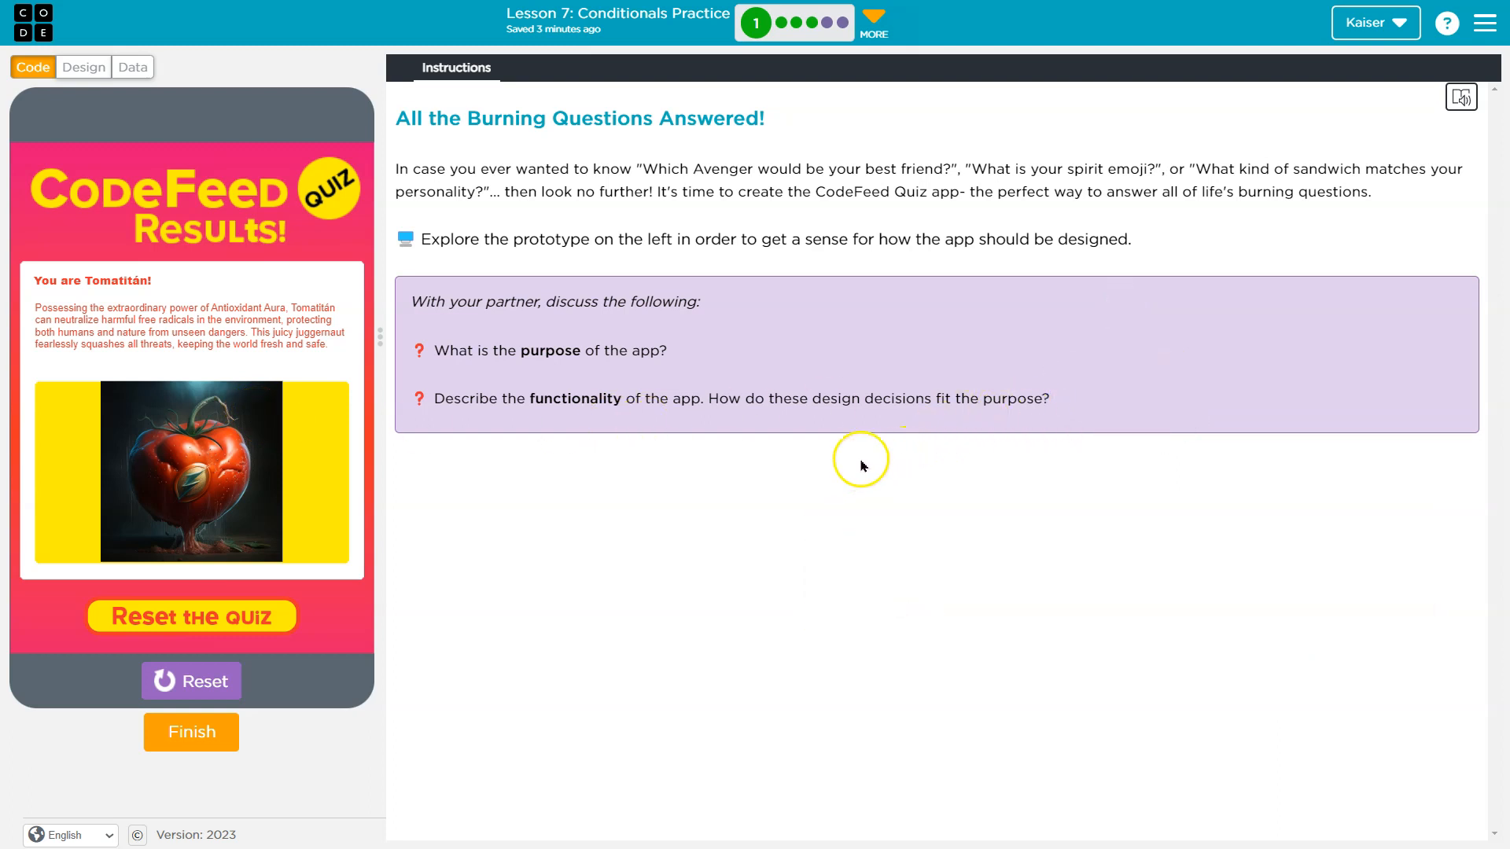
mouse_move(277, 689)
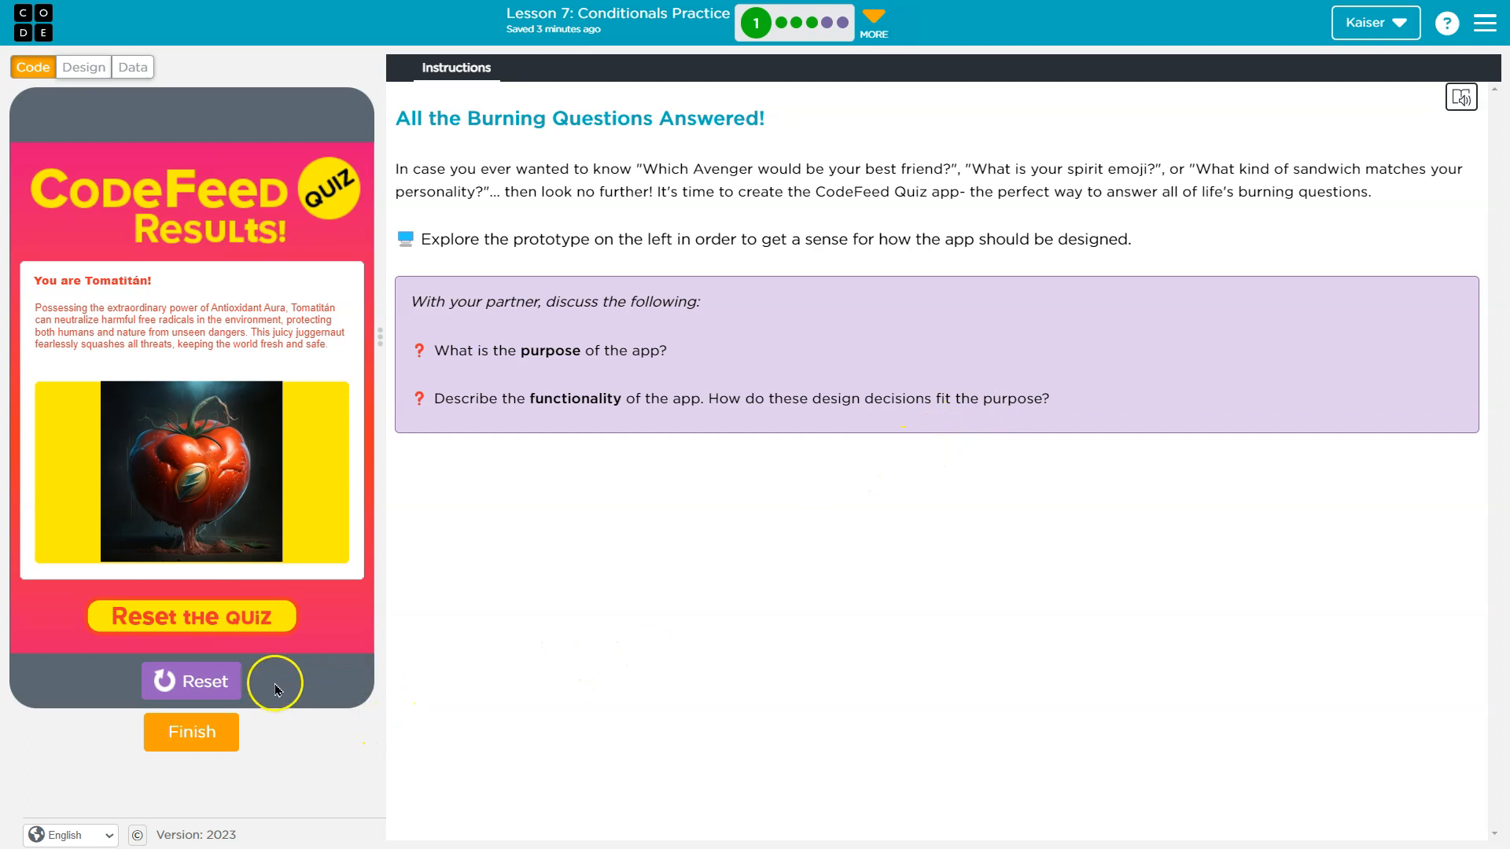
mouse_move(190, 732)
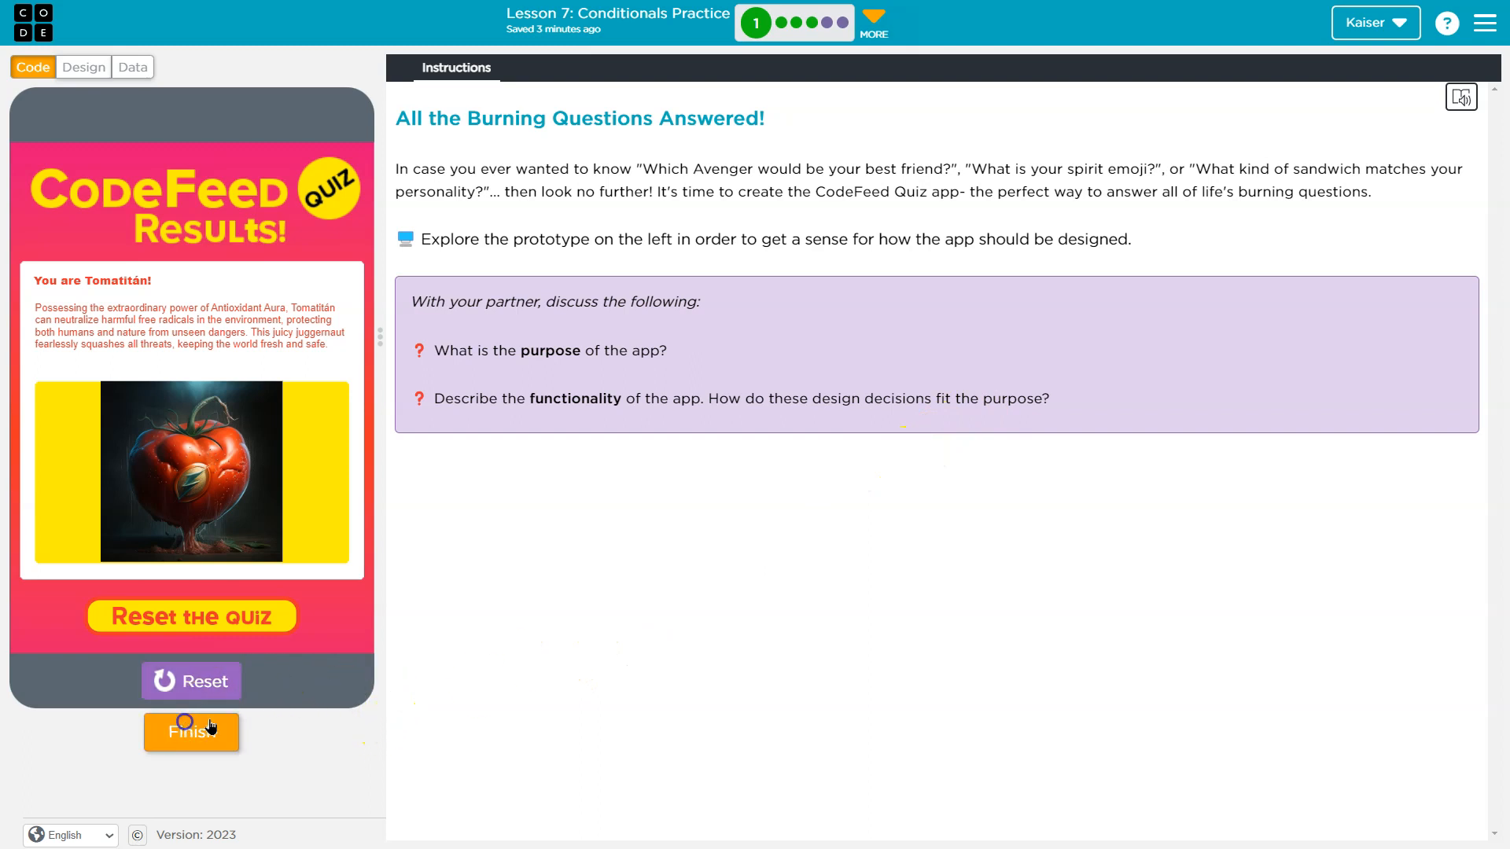